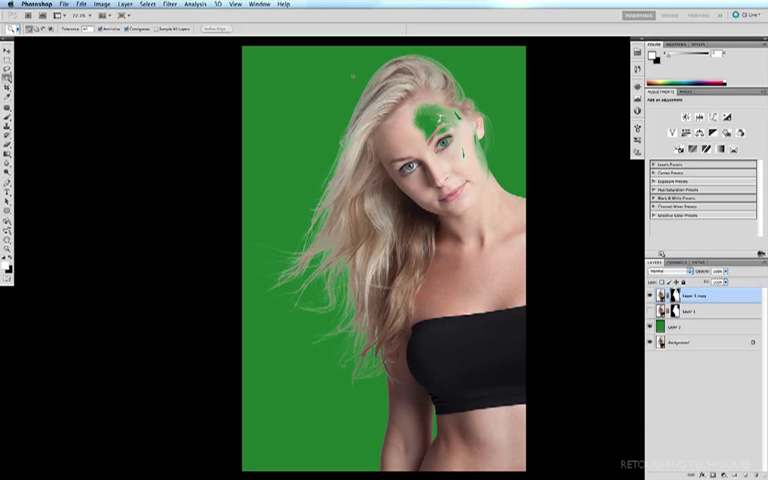
- Start Refine Mask and brush the Refine Radius tool along the model's hair edges
click(144, 4)
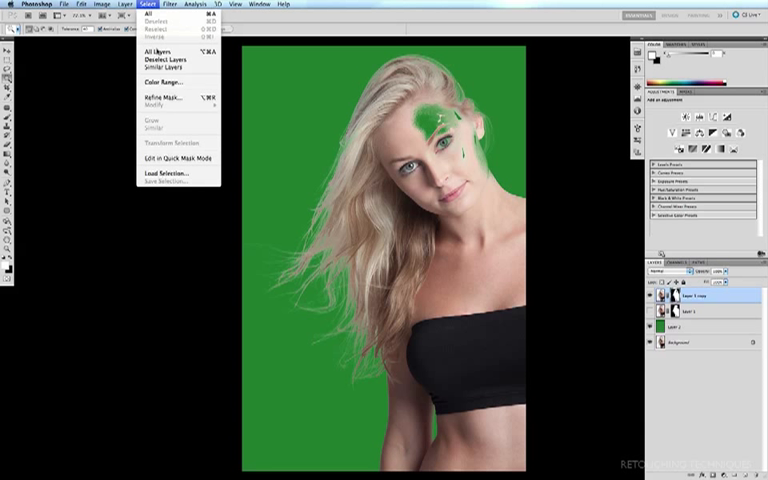
click(158, 96)
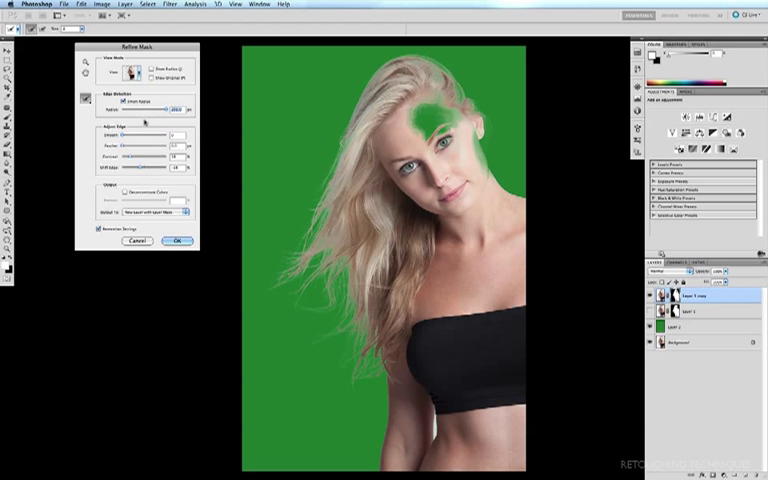
drag(130, 132, 156, 132)
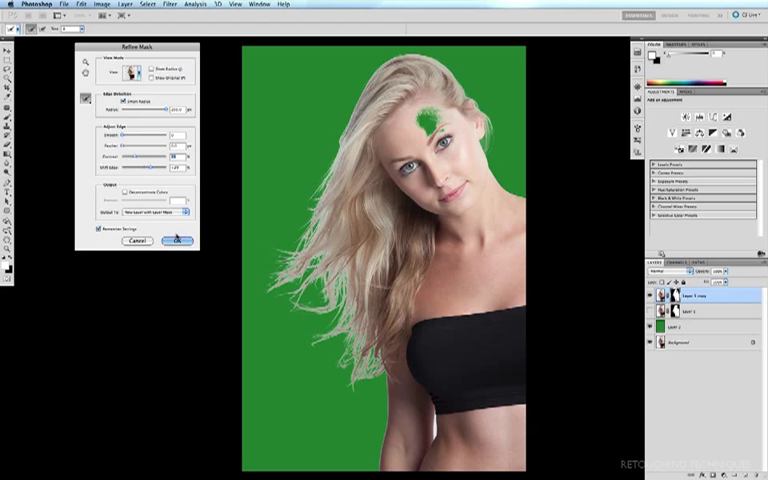
- Confirm Refine Mask, outputting a new layer with layer mask, and select it in Layers
click(180, 240)
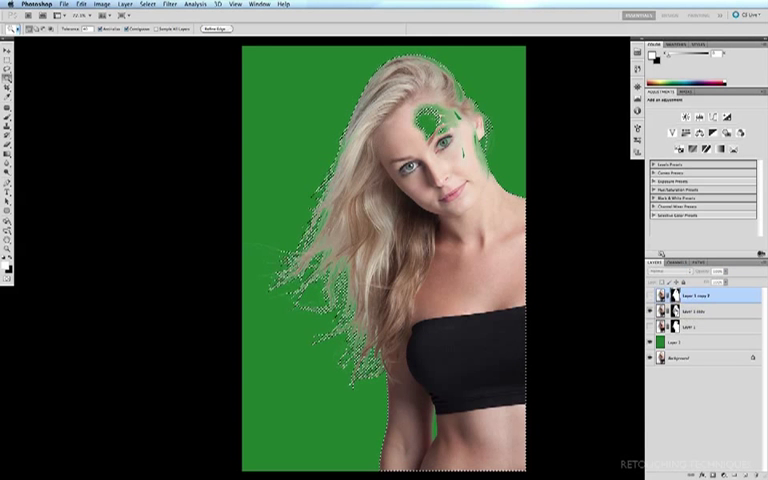
click(690, 310)
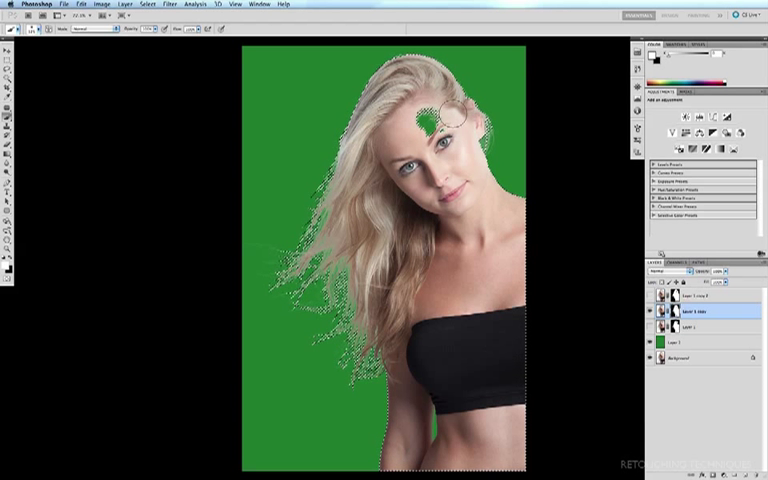
- Display the layer mask alone as a white silhouette of the model on black
key(ctrl+d)
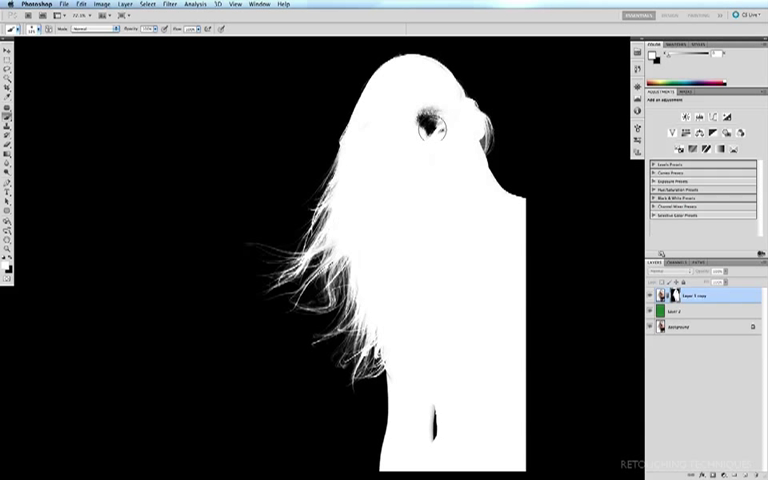
click(430, 122)
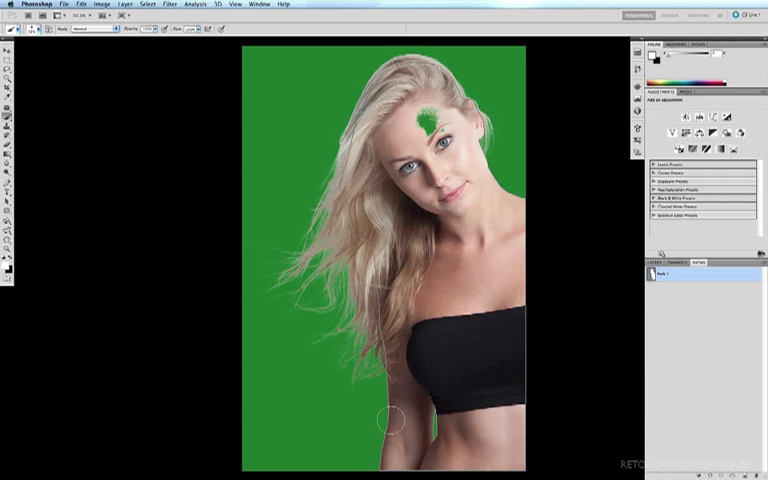
mouse_move(388, 344)
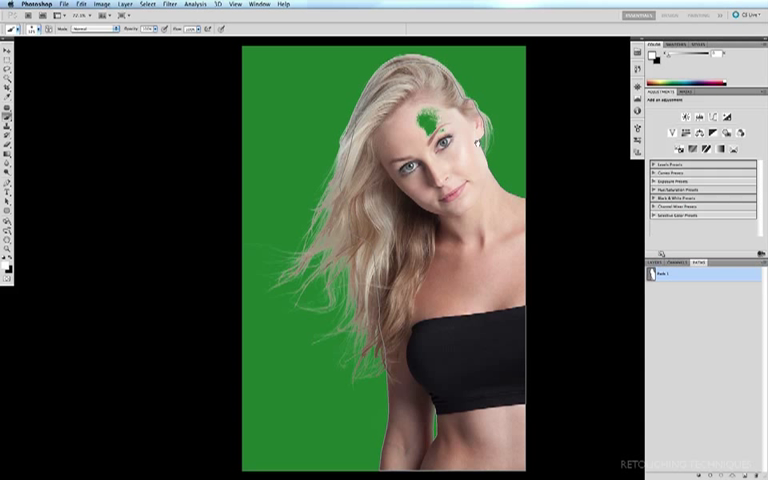
mouse_move(556, 356)
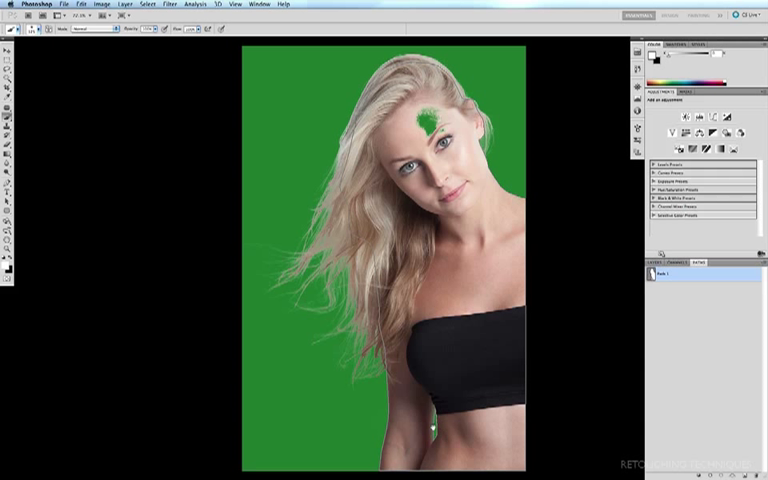
mouse_move(552, 288)
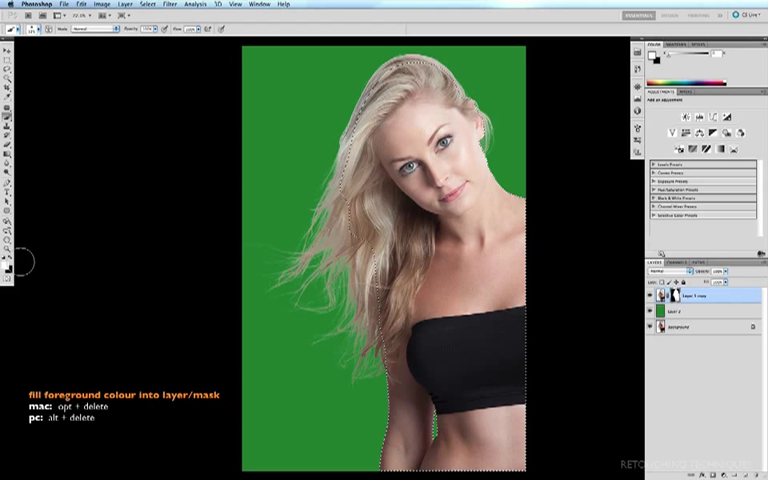
key(ctrl+d)
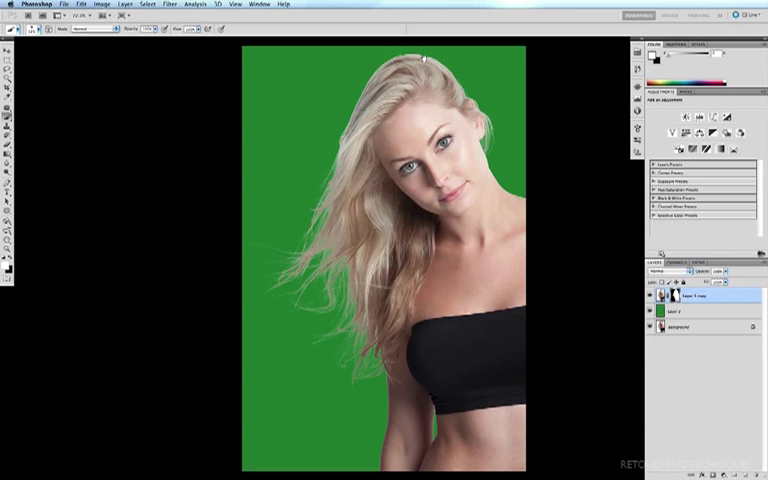
mouse_move(324, 240)
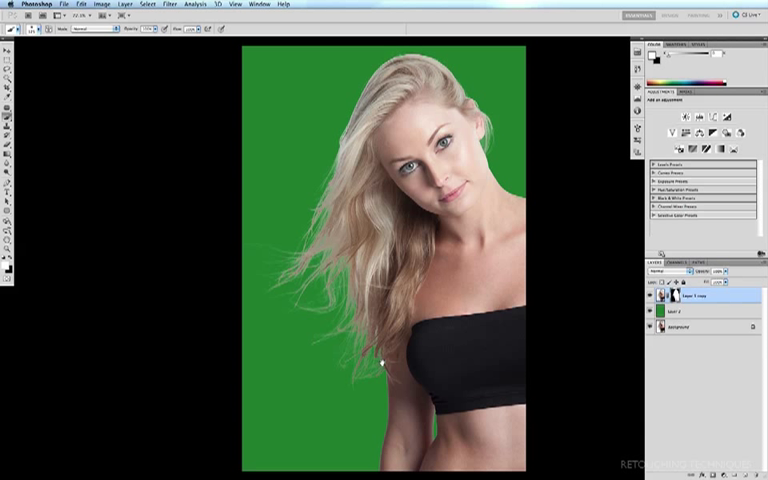
mouse_move(496, 132)
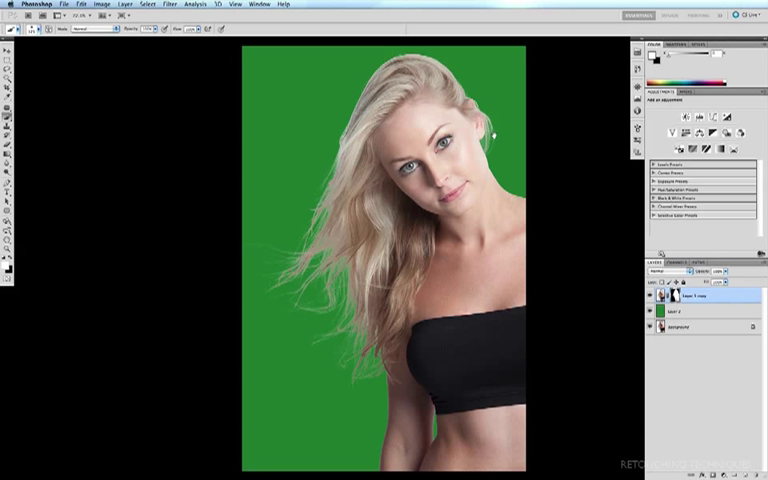
mouse_move(444, 128)
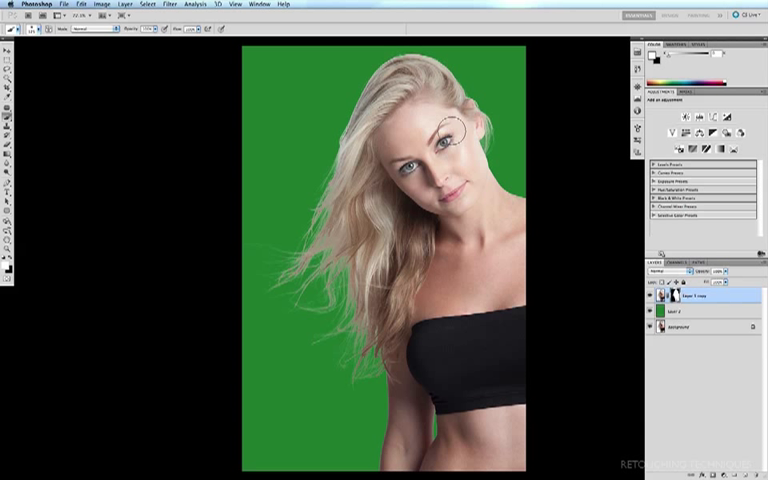
mouse_move(450, 144)
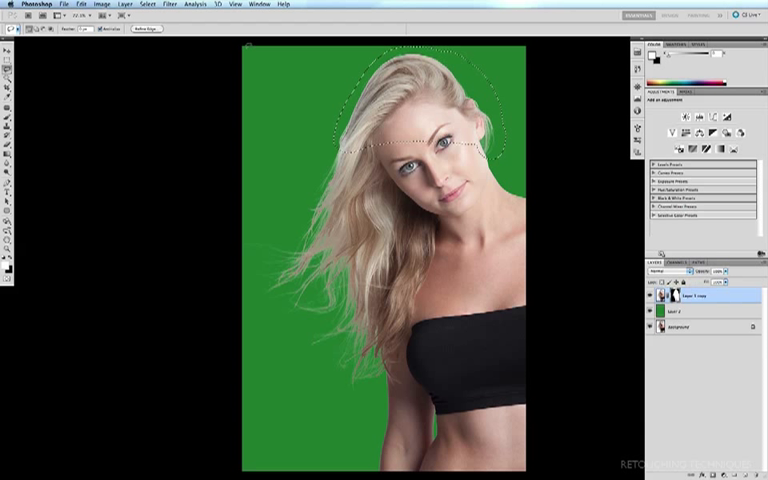
- Apply a small-radius Gaussian Blur to the selected hairline at the top of the head
click(172, 4)
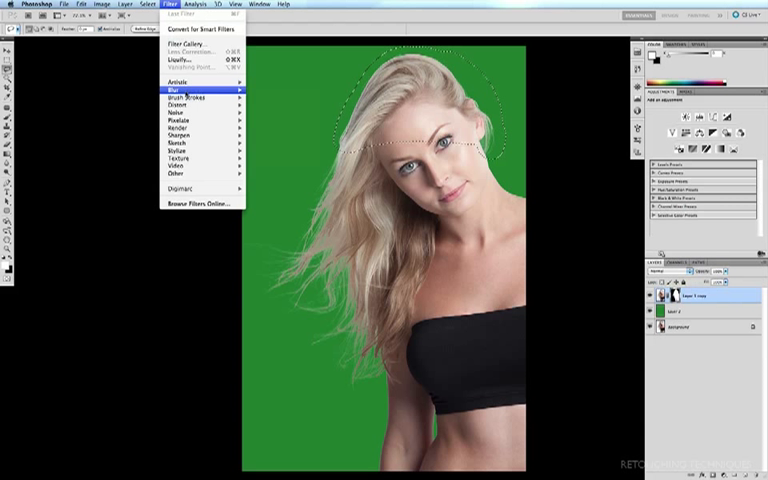
click(170, 92)
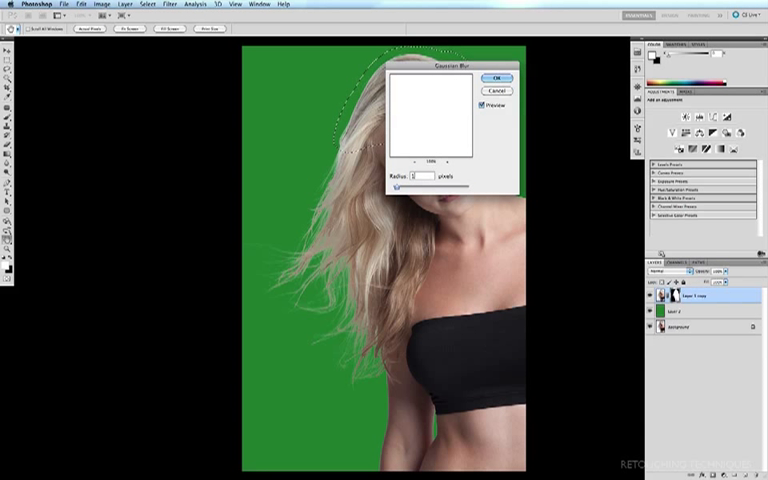
click(496, 78)
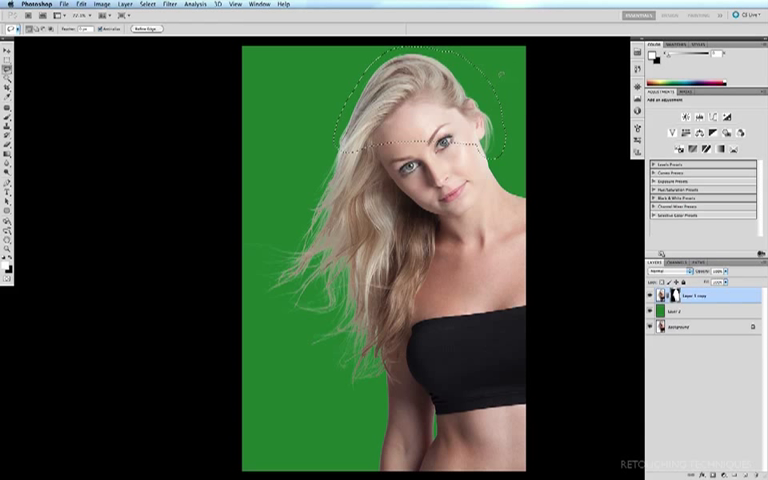